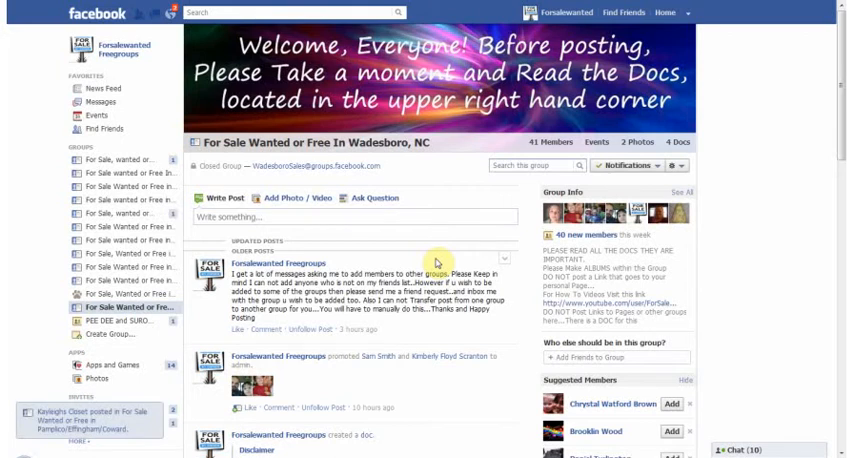
pyautogui.moveTo(400, 212)
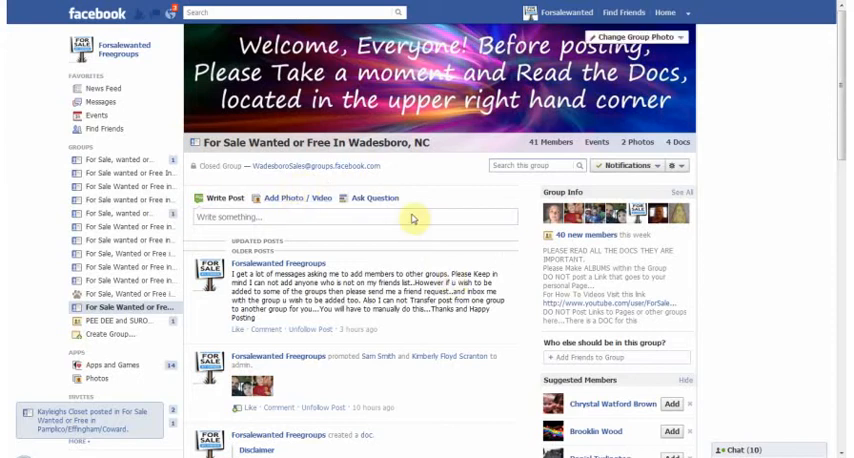
pyautogui.moveTo(505, 314)
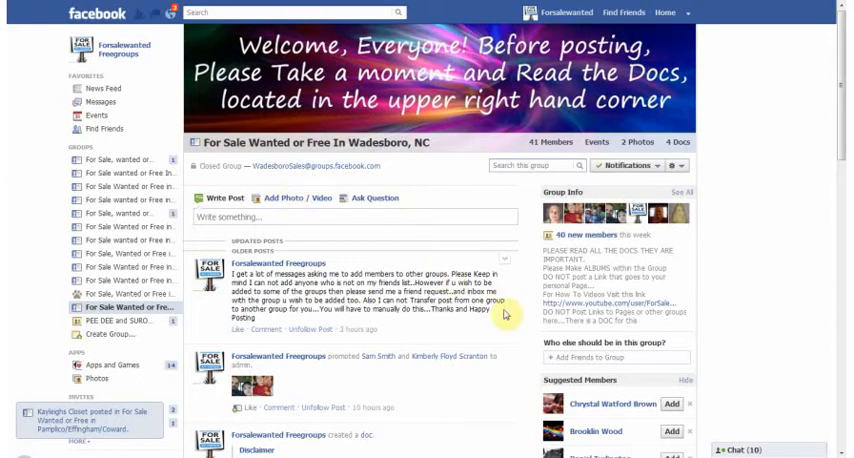
pyautogui.moveTo(322, 172)
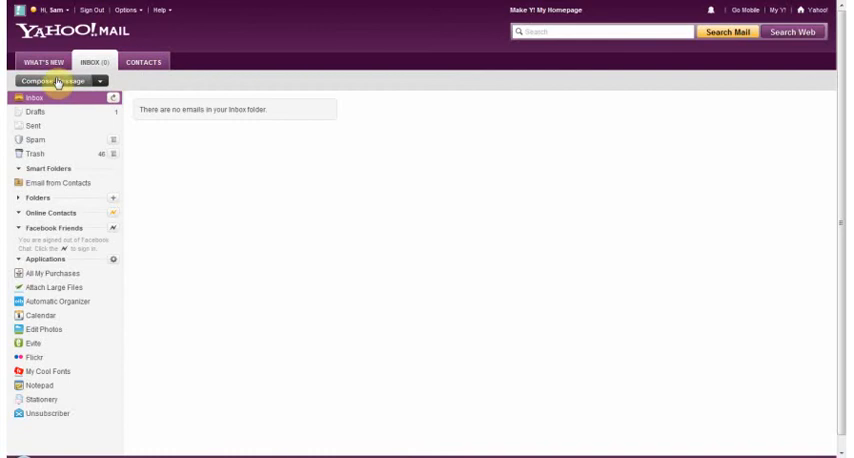
pyautogui.click(58, 78)
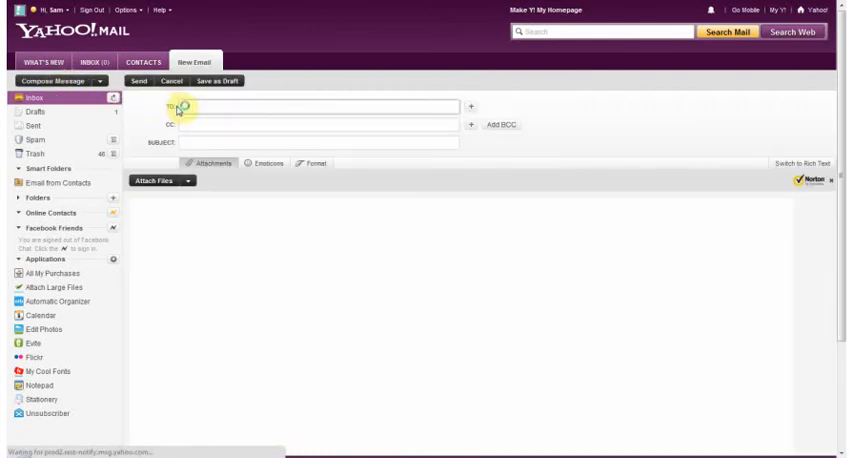
pyautogui.write('@groups.facebook.com')
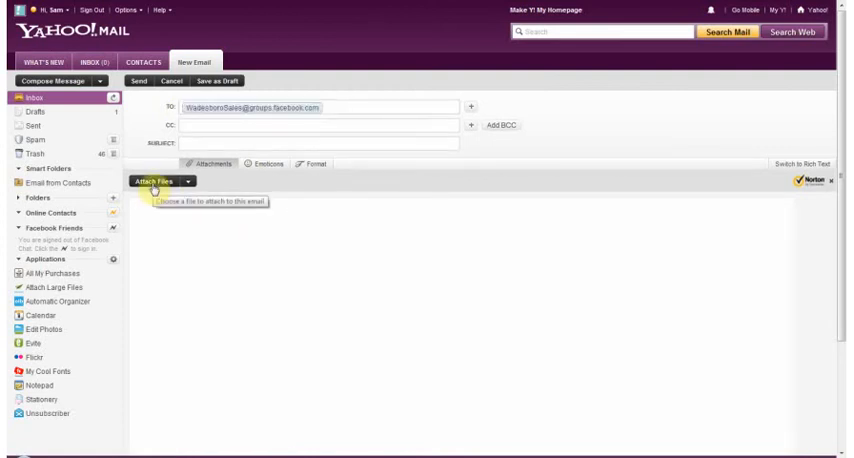
# Step: Attach beautiful-skies-thunder-cool.jpg to the new email
pyautogui.click(157, 183)
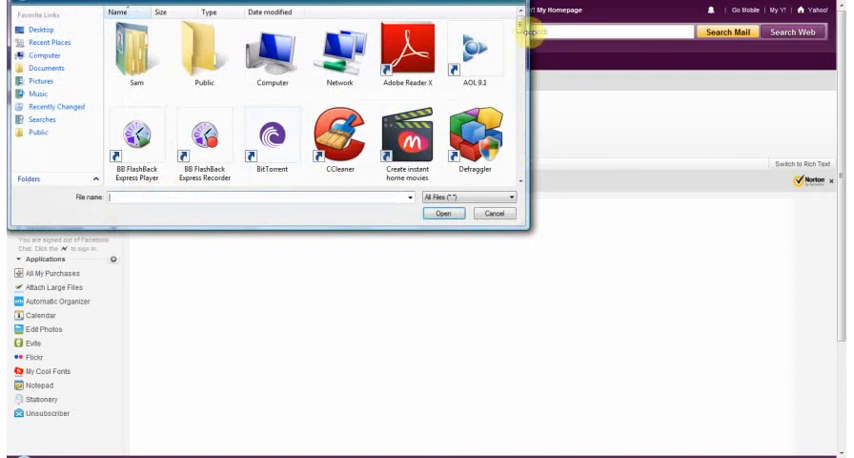
pyautogui.scroll(-3)
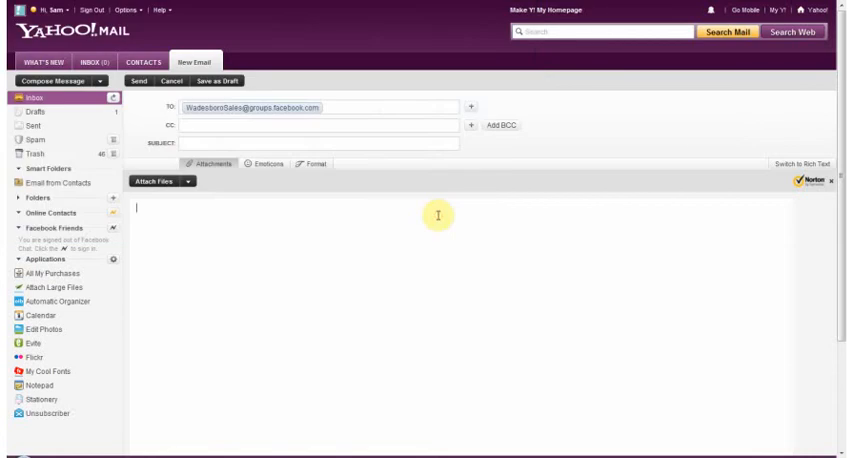
pyautogui.click(171, 185)
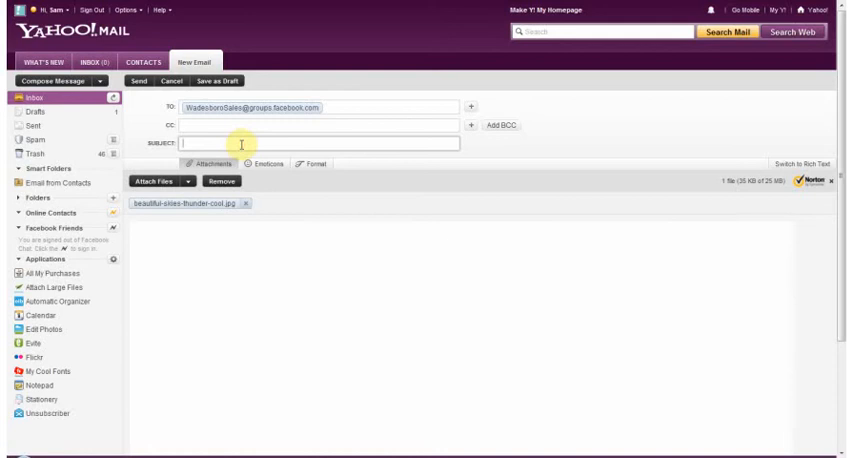
# Step: Enter 'Thunder Bolt Album' as both the subject and the message body
pyautogui.write('1')
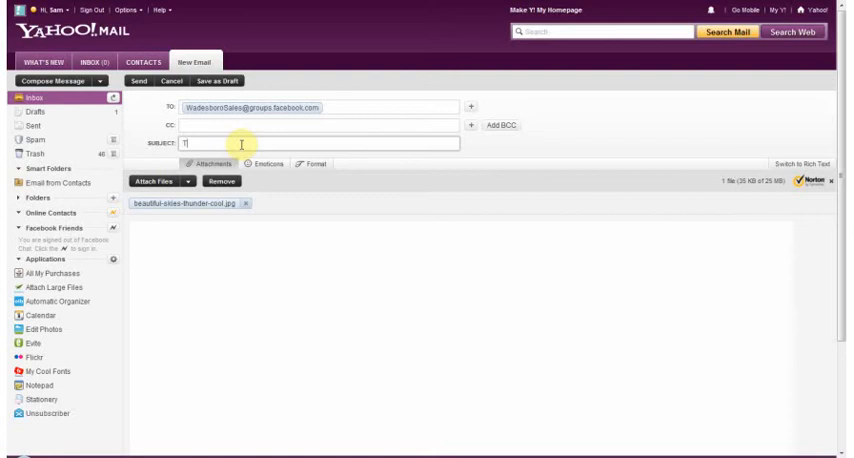
pyautogui.write('Thunder Bolt')
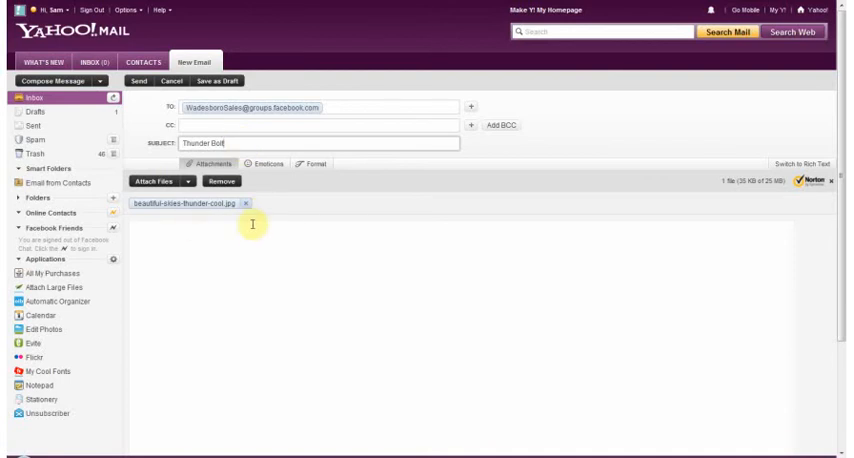
pyautogui.moveTo(178, 212)
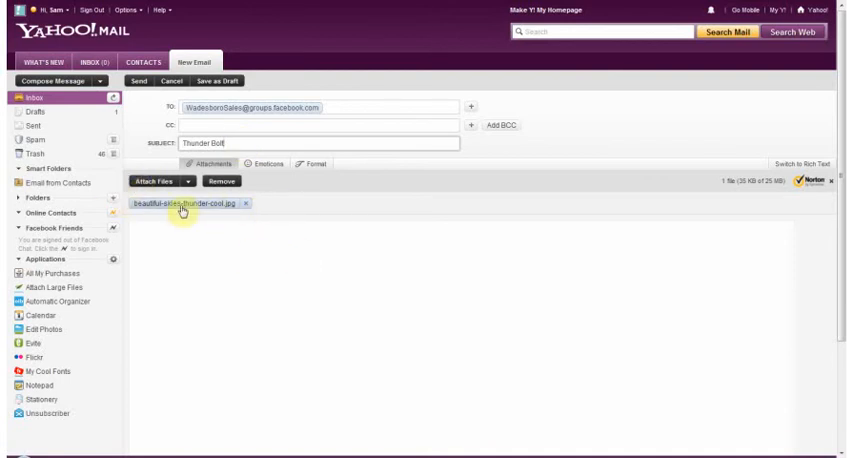
pyautogui.moveTo(547, 208)
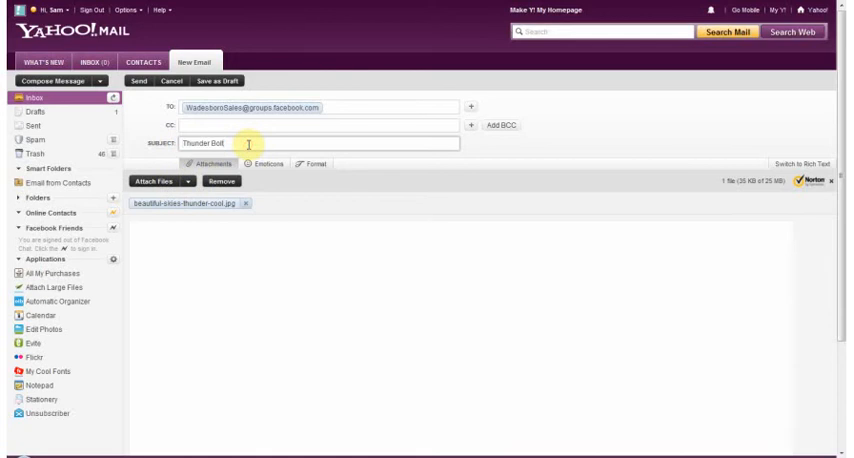
pyautogui.write('Alt')
pyautogui.write('Thunder Bolt Album')
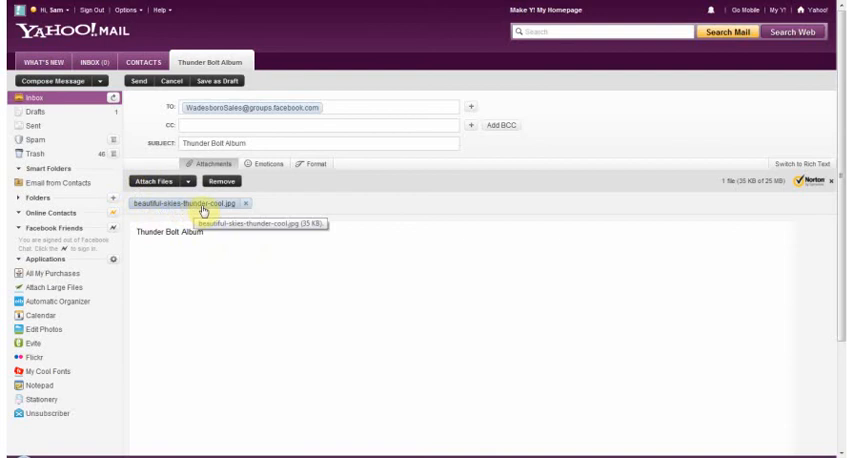
# Step: Attach the cool-backgrounds photo as a second image and send the email
pyautogui.click(158, 182)
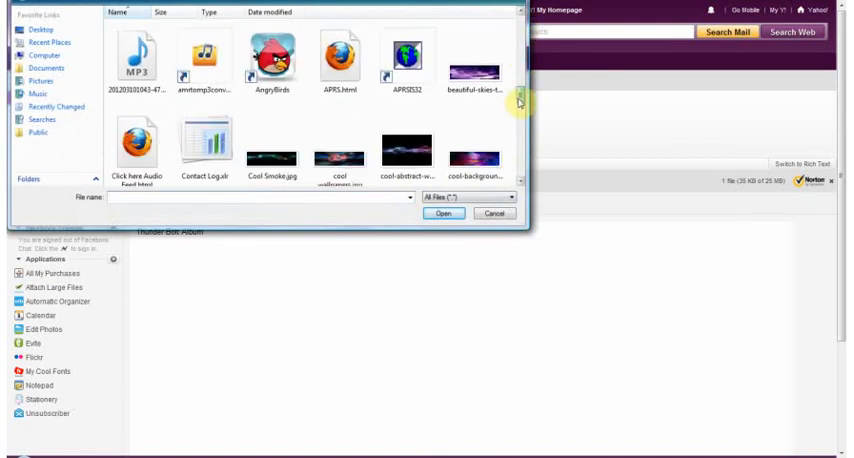
pyautogui.click(444, 212)
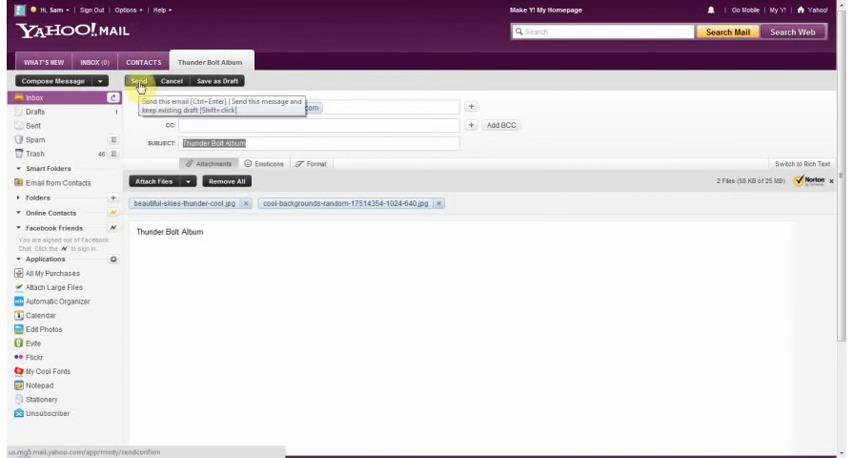
pyautogui.click(141, 80)
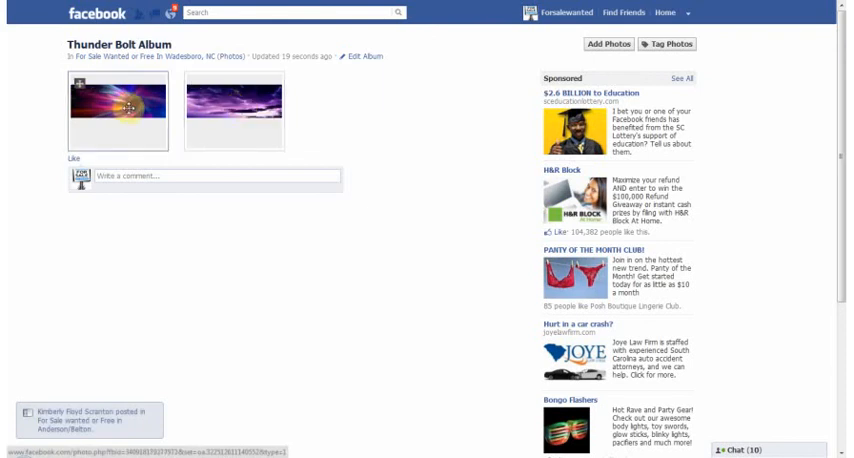
pyautogui.moveTo(128, 110)
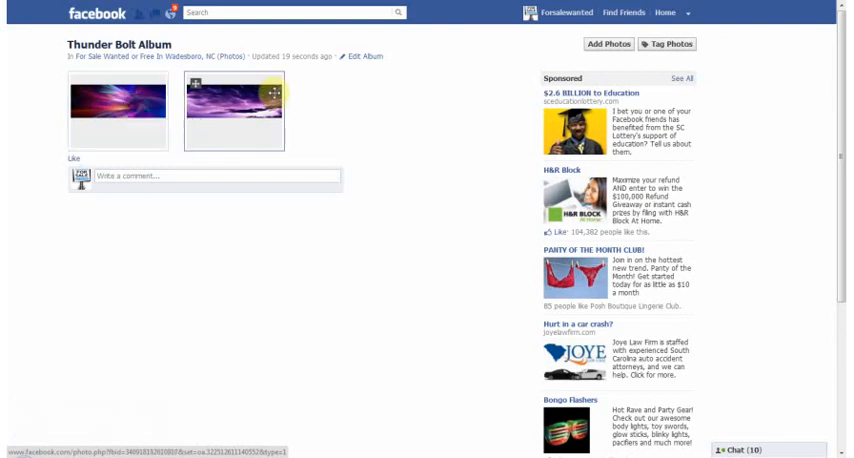
# Step: View the new Thunder Bolt Album in the Wadesboro group, then return to Yahoo! Mail
pyautogui.click(225, 108)
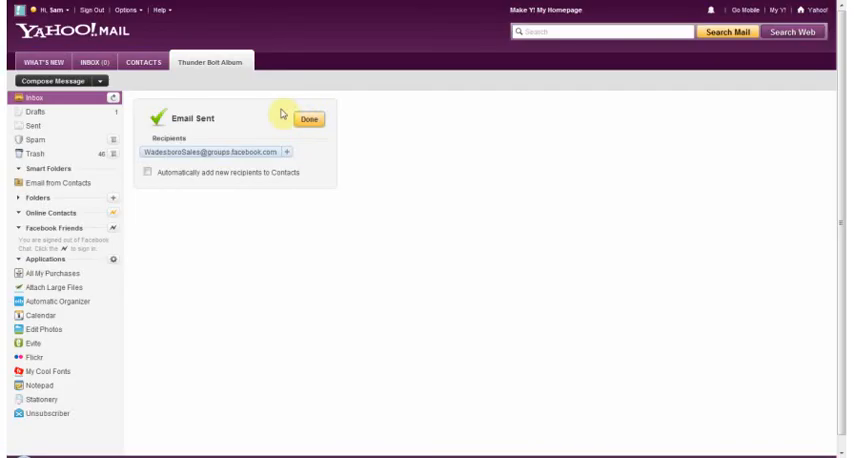
# Step: Select all contacts in the Groups contact list and start an email to them
pyautogui.click(305, 115)
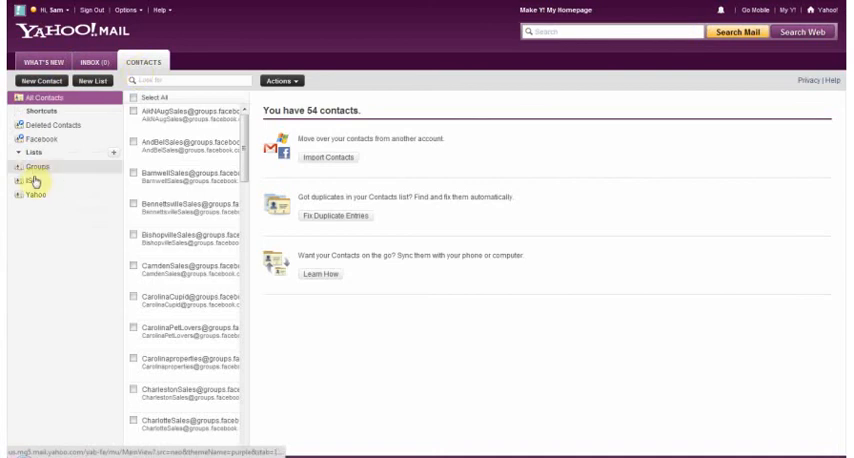
pyautogui.click(30, 159)
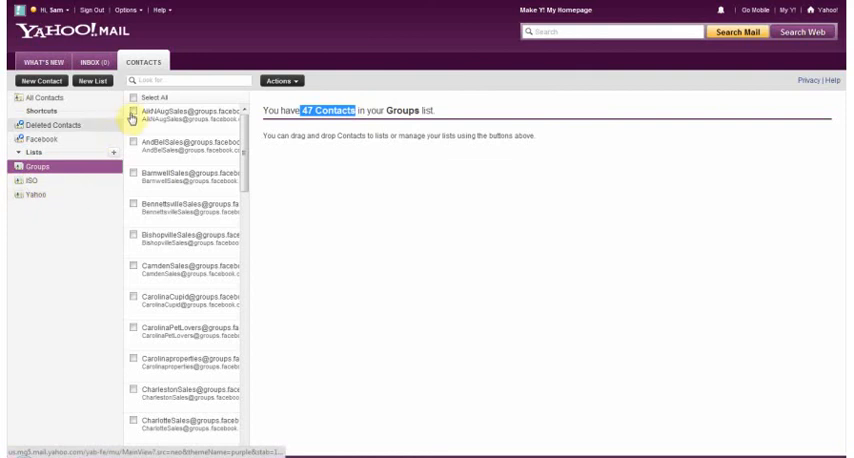
pyautogui.click(132, 96)
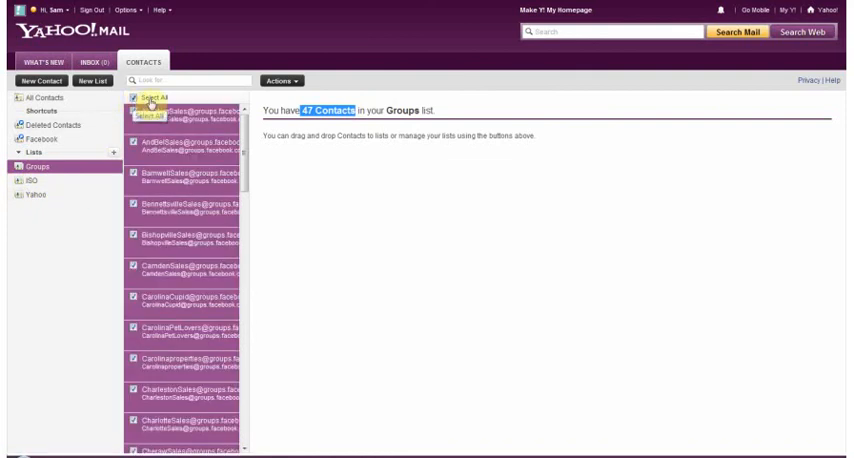
pyautogui.click(138, 96)
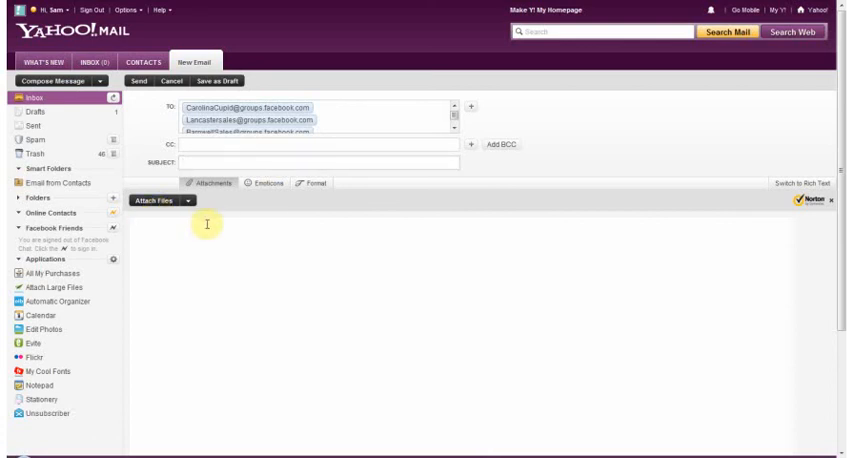
pyautogui.write('hhhhhhhhhh')
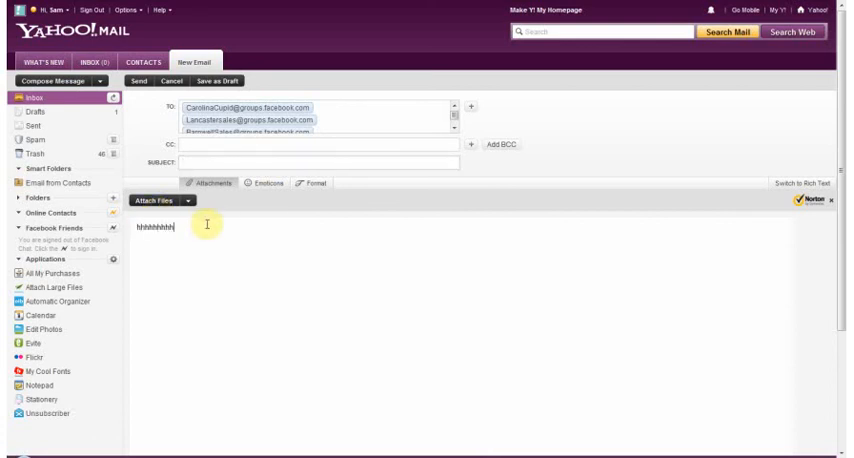
pyautogui.write('jjjjj')
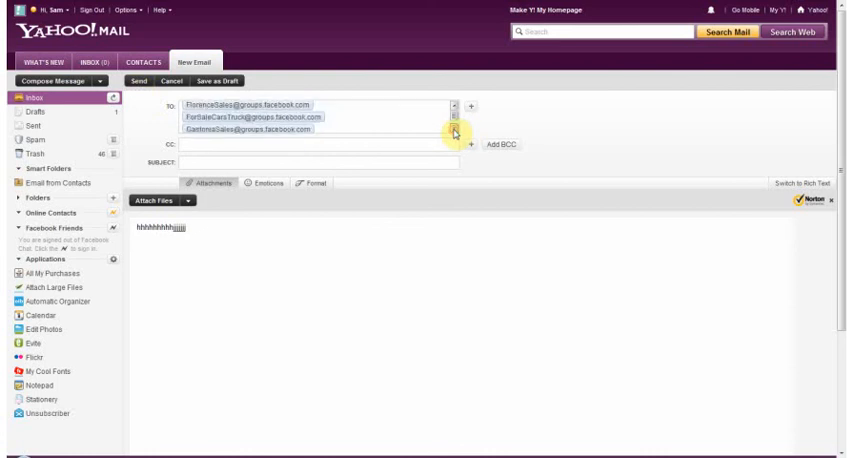
pyautogui.scroll(-3)
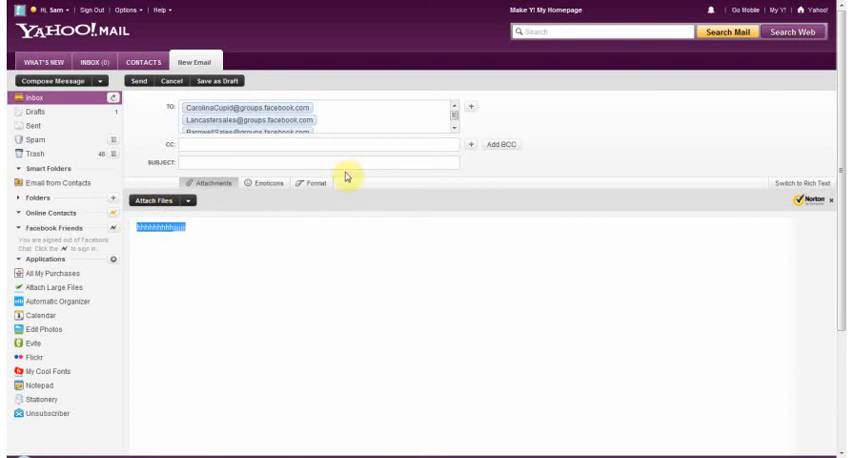
pyautogui.moveTo(355, 216)
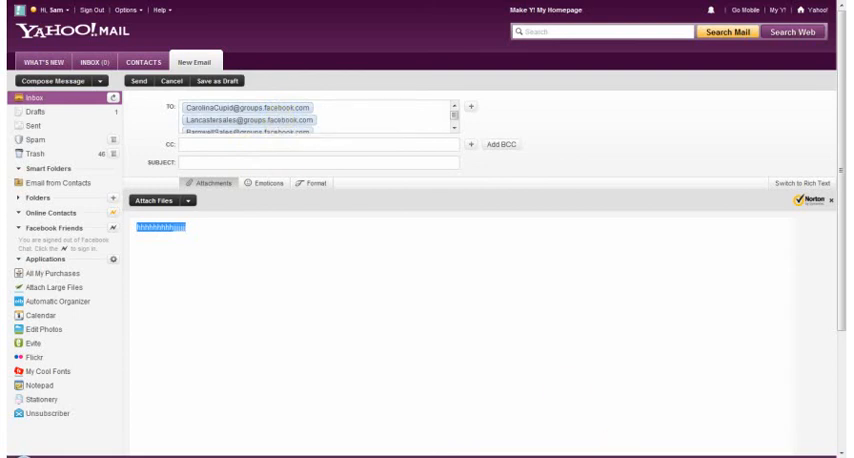
pyautogui.moveTo(411, 221)
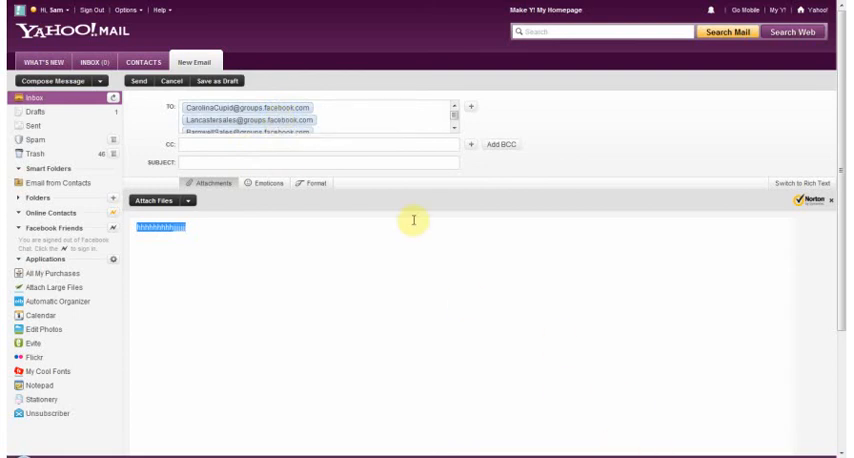